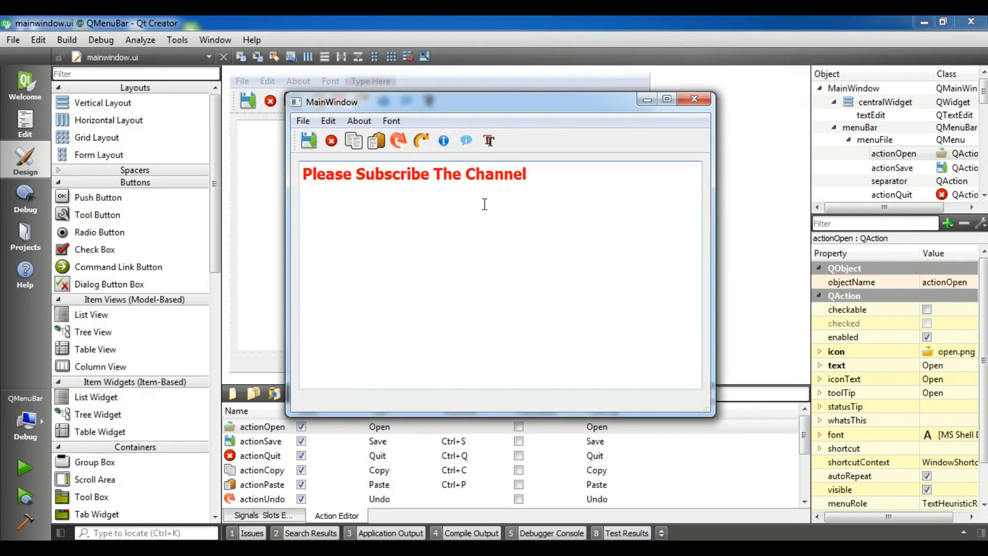
Step: Try the Open button in the running 'Please Subscribe The Channel' demo, then close it
click(527, 174)
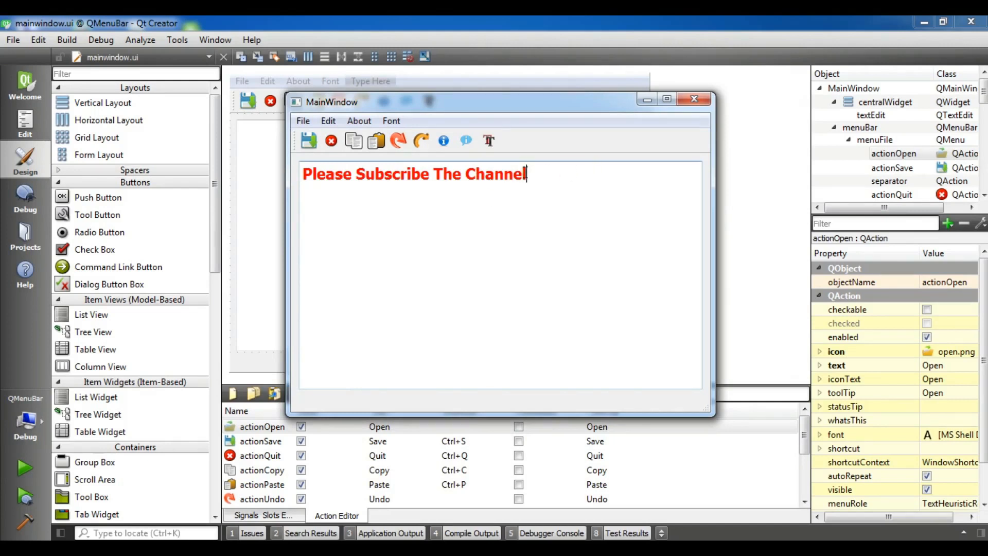
mouse_move(559, 260)
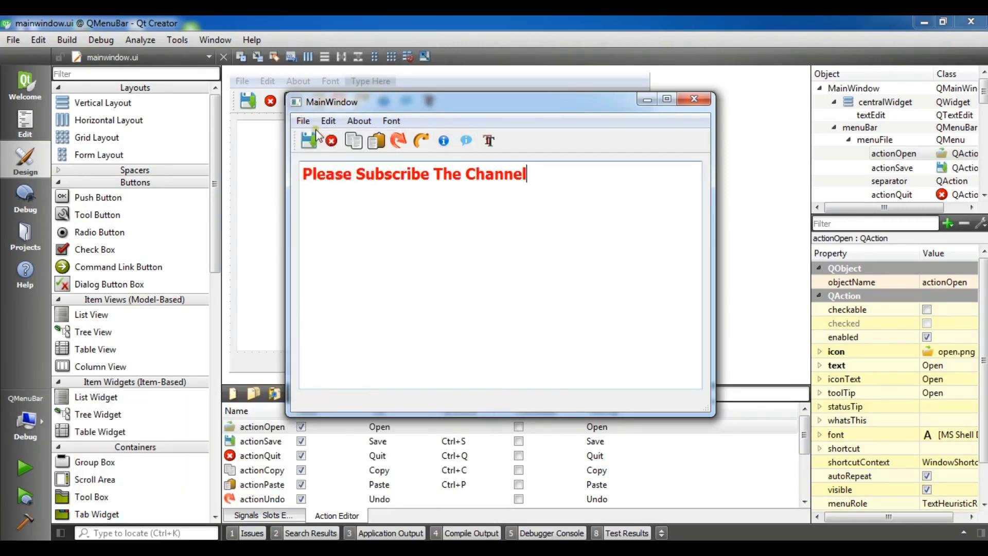
click(302, 121)
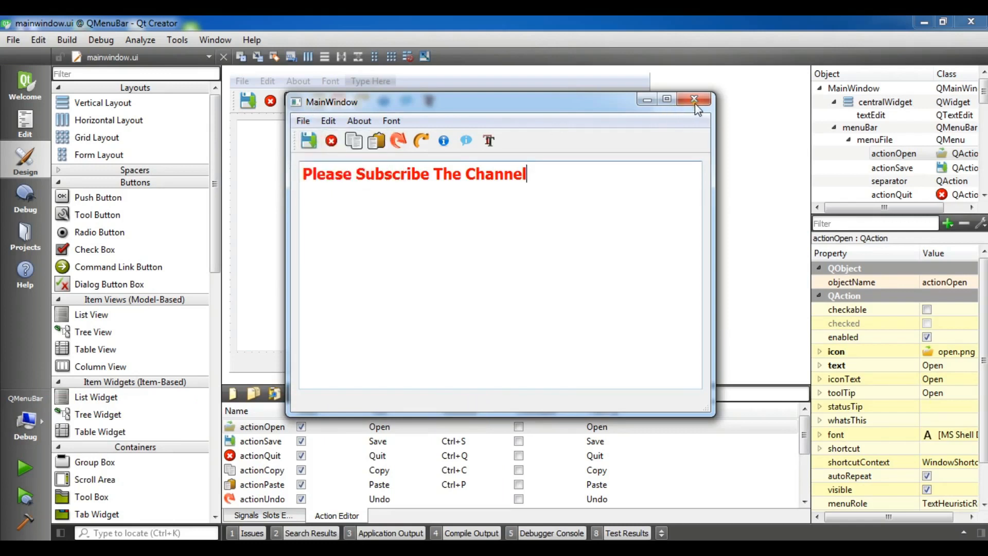
mouse_move(692, 99)
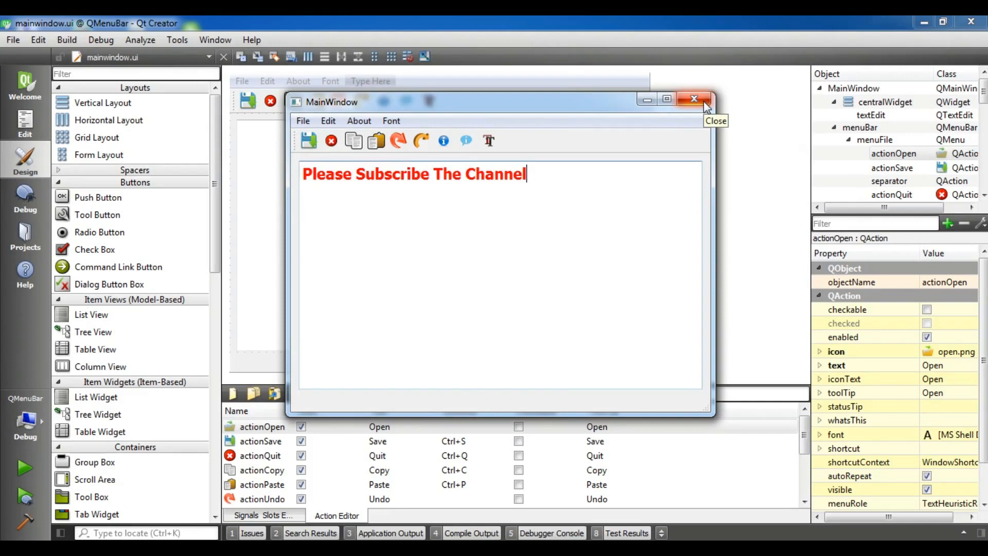
click(694, 98)
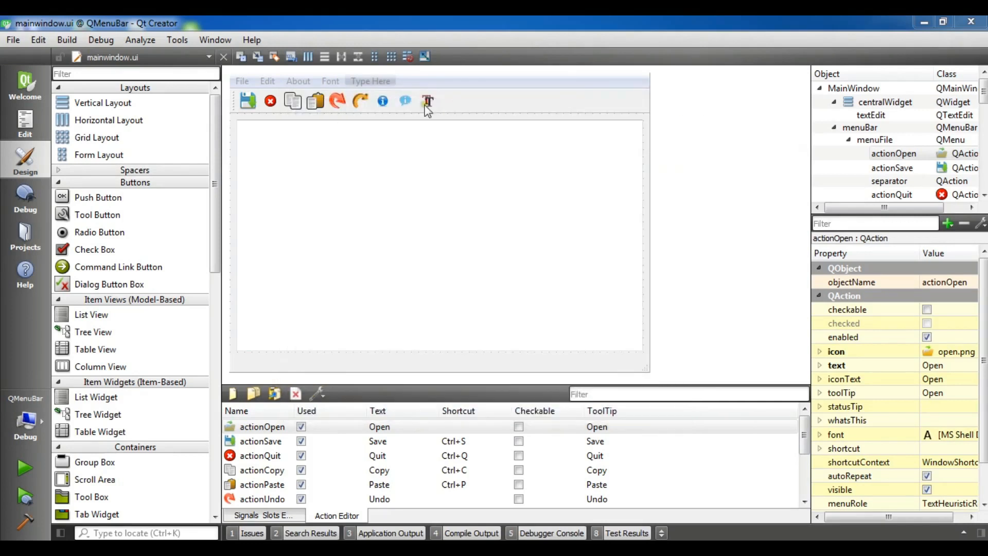
Step: Add #include<QFileDialog> on line 9 of mainwindow.h
click(24, 123)
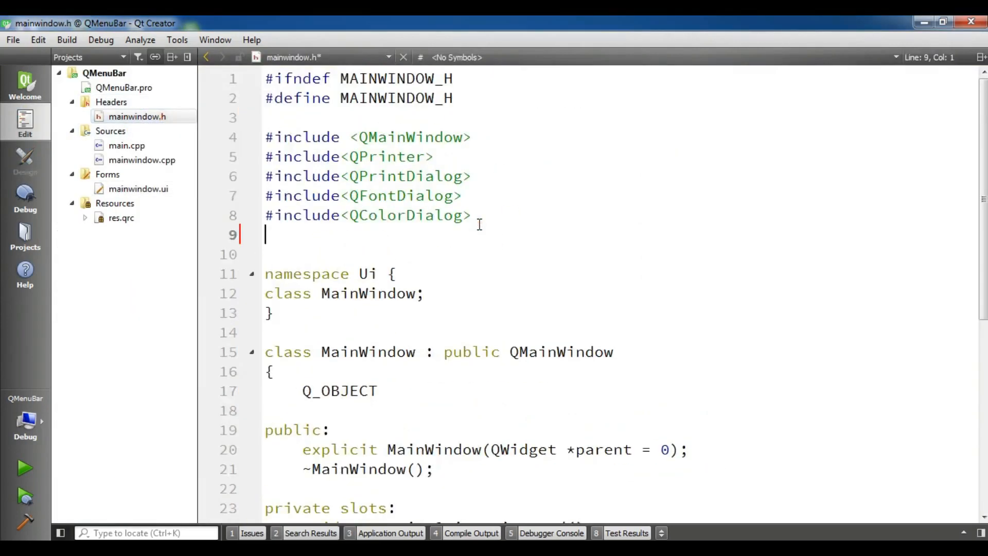
text(#in)
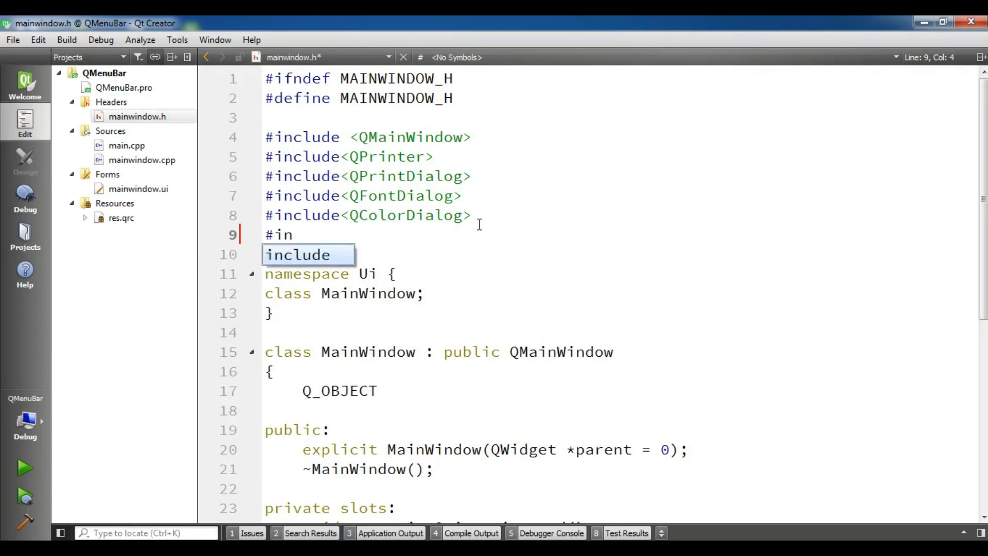
text(clude<QF)
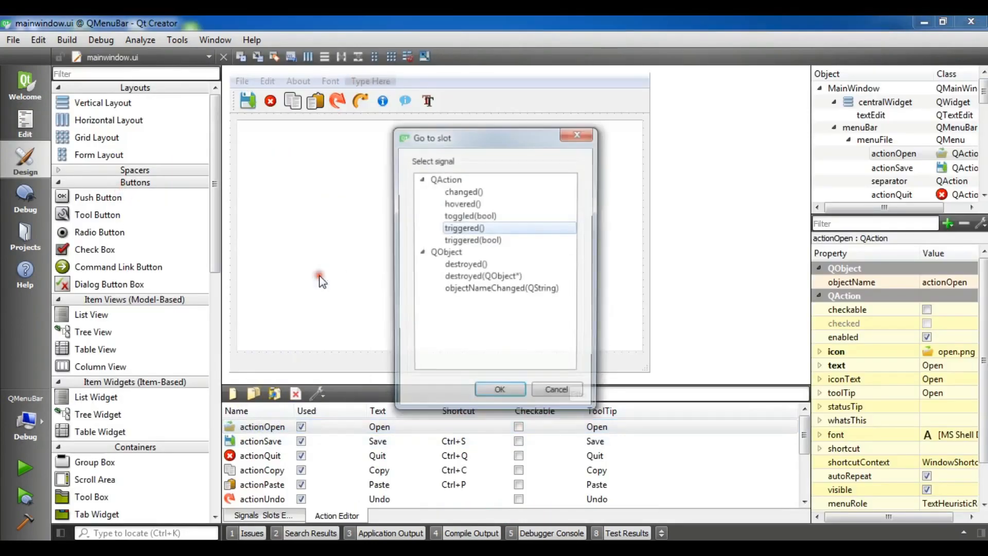
Step: Create the triggered() slot for the Open action and type the comment // Create File Dialog
click(499, 388)
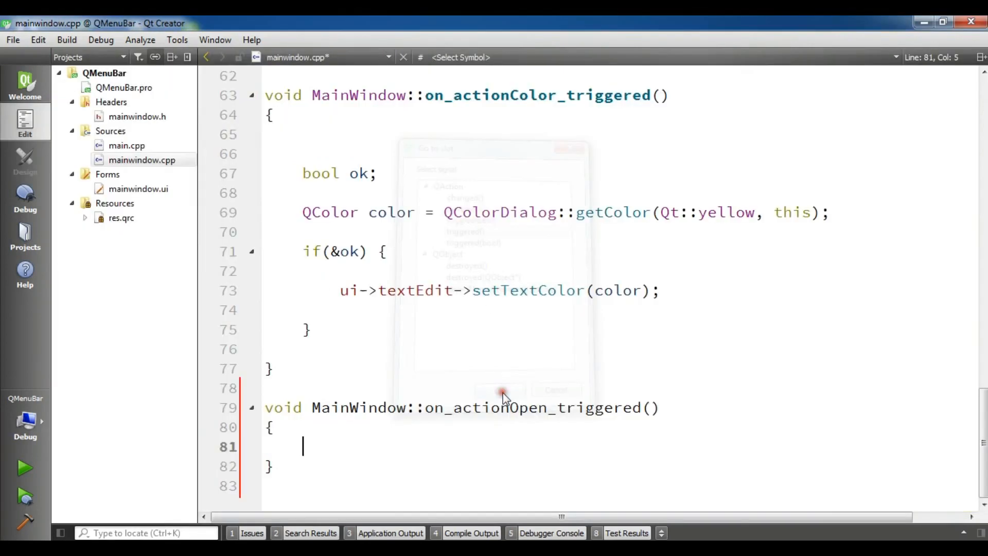
click(500, 389)
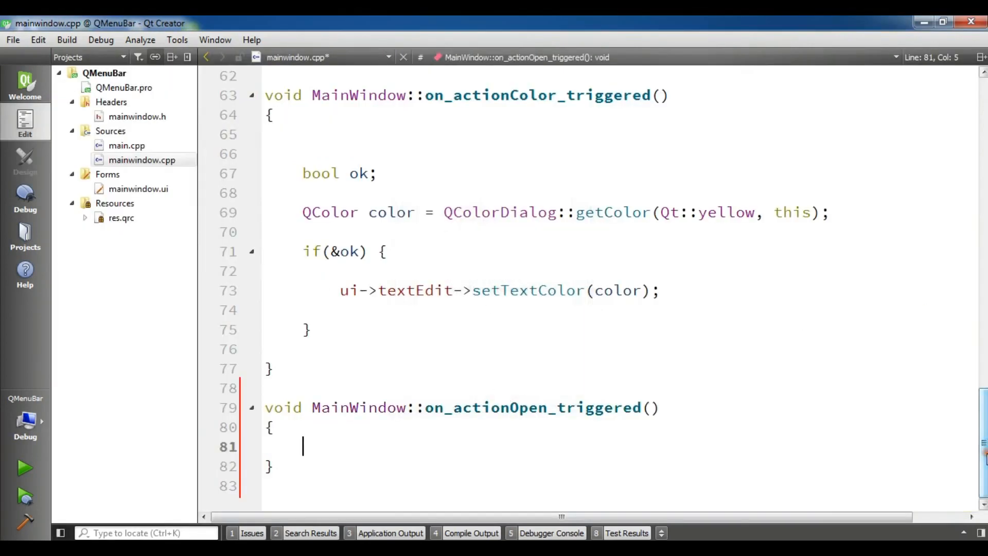
text(// Cre)
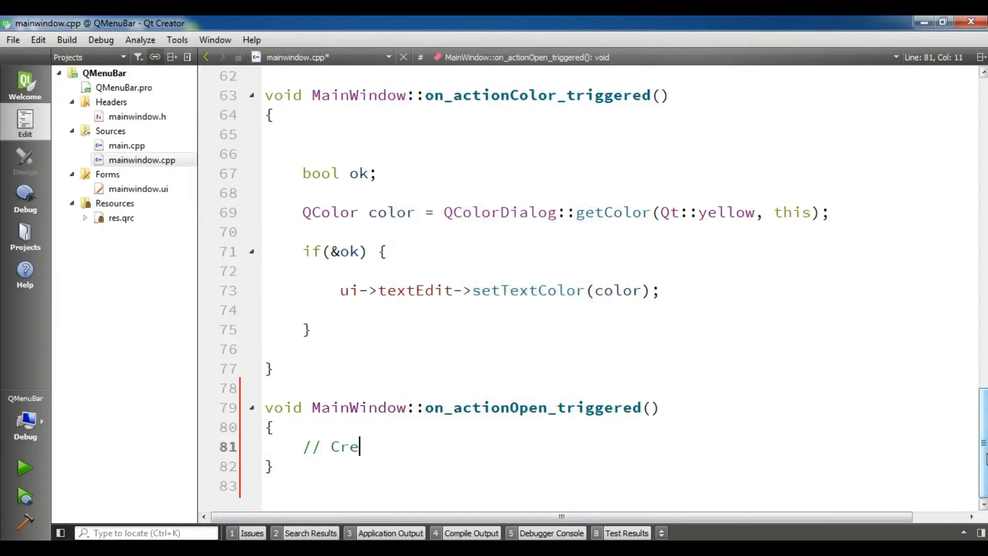
text(ate File)
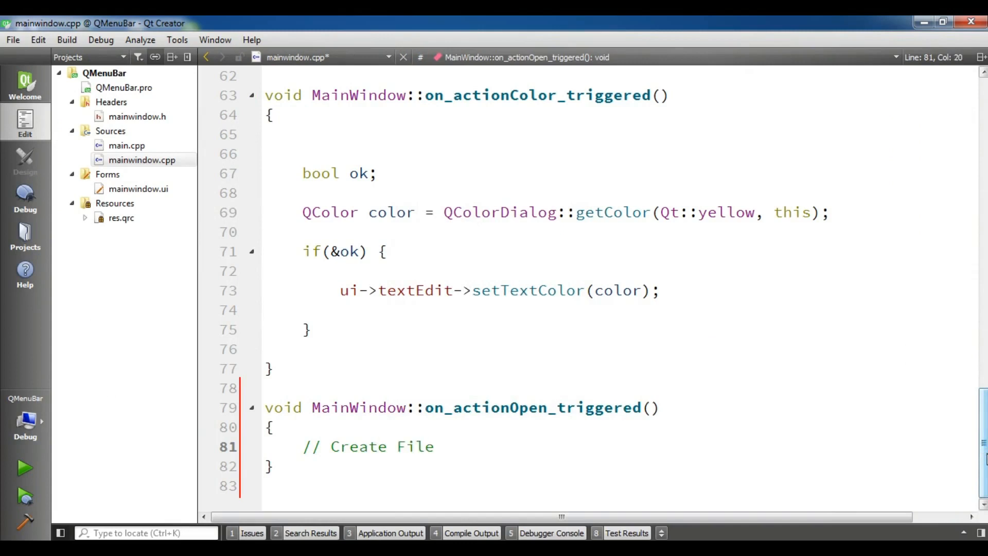
text(Dialog)
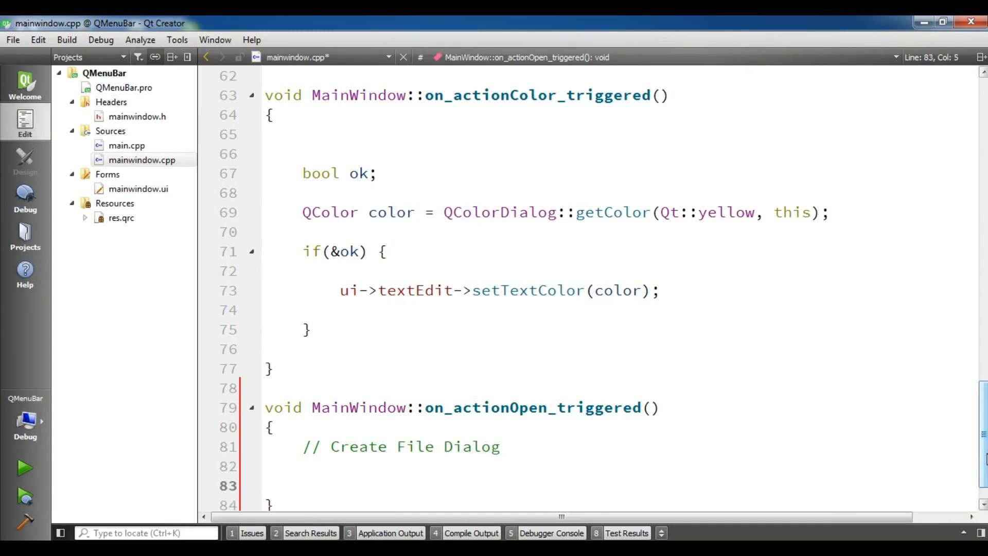
Step: Type QString fileName = QFileDialog::ge and highlight the getOpenFileName suggestion
scroll(down, 3)
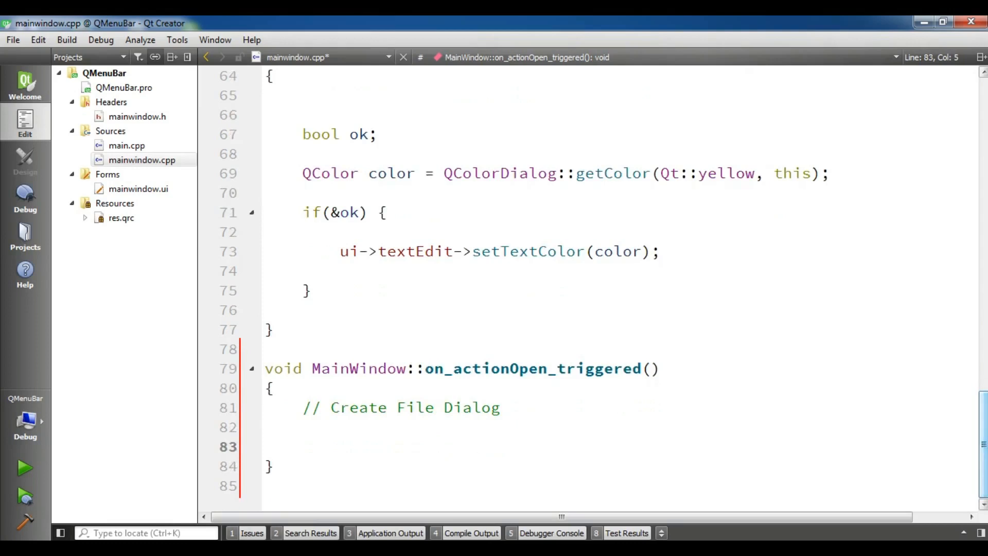
text(QS)
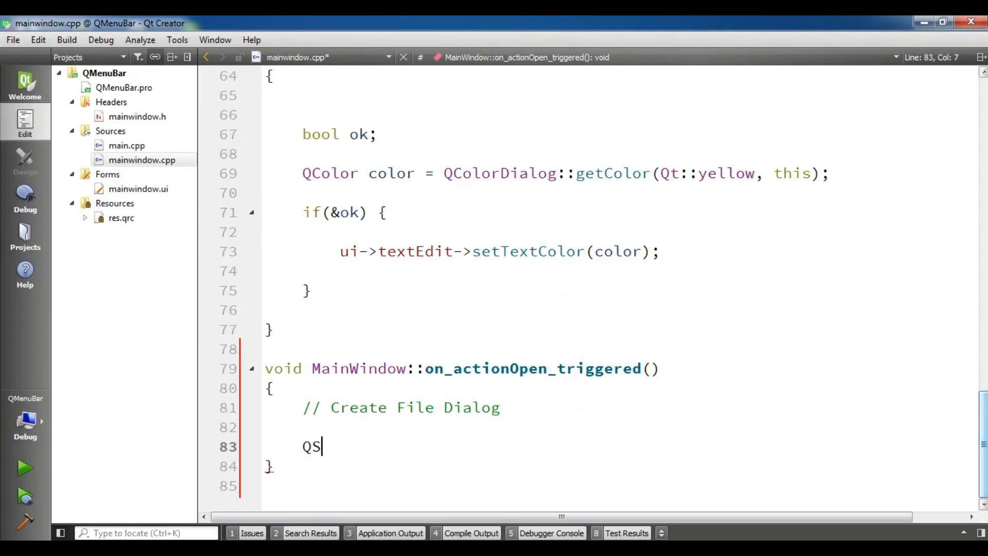
text(tring file)
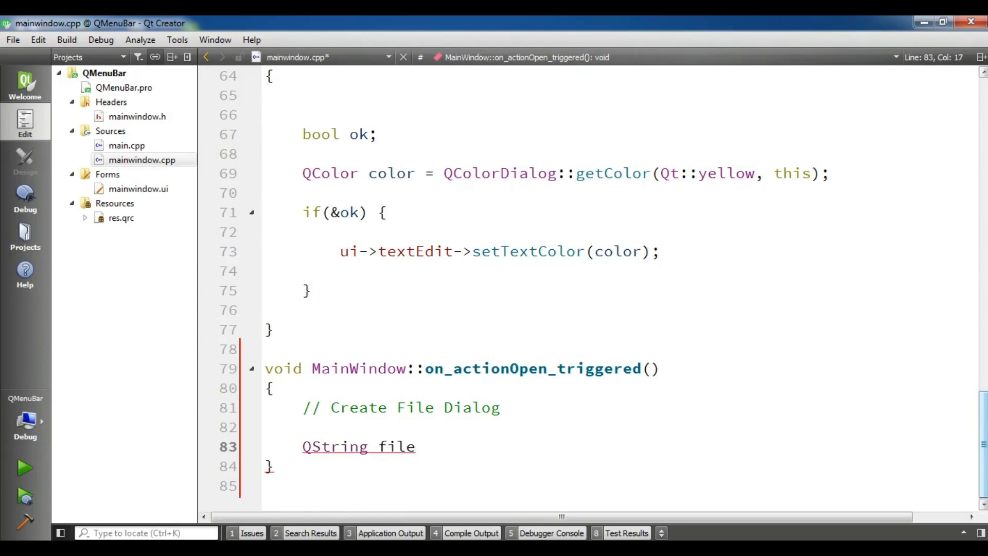
text(Name =)
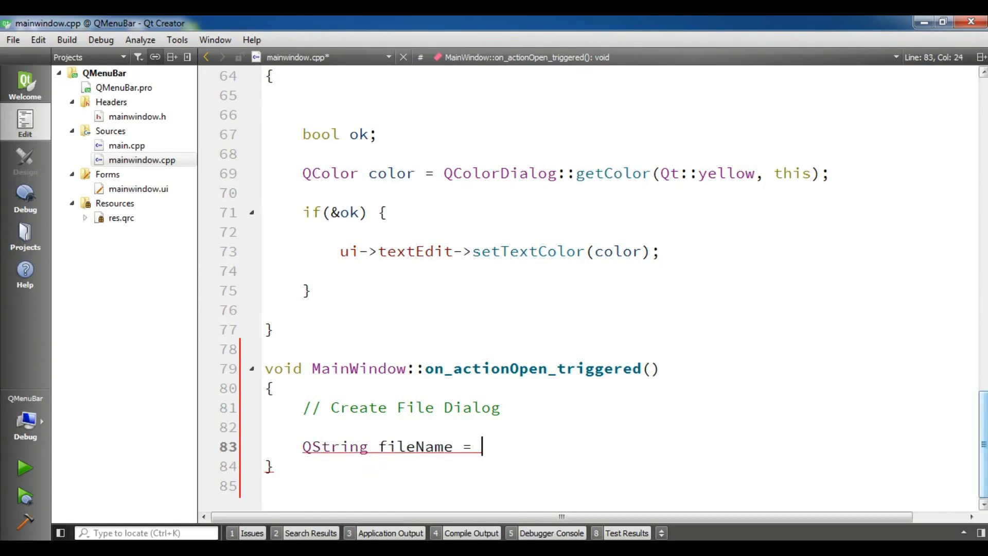
text(QFileDialog)
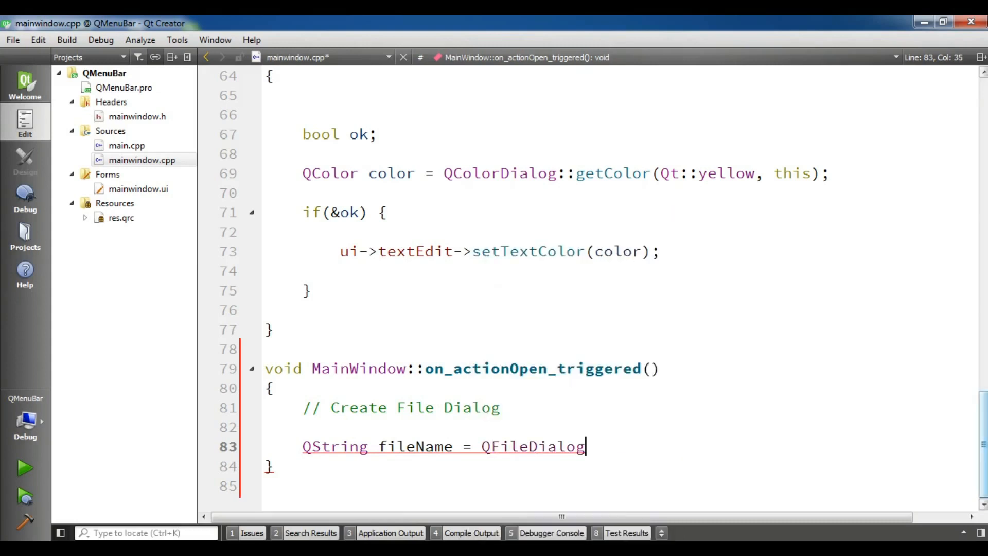
text(::g)
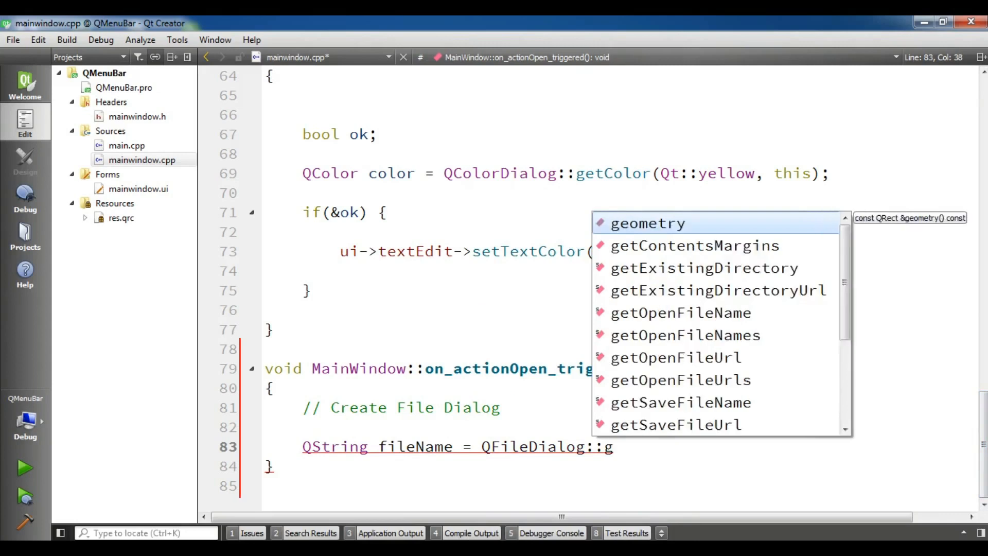
text(e)
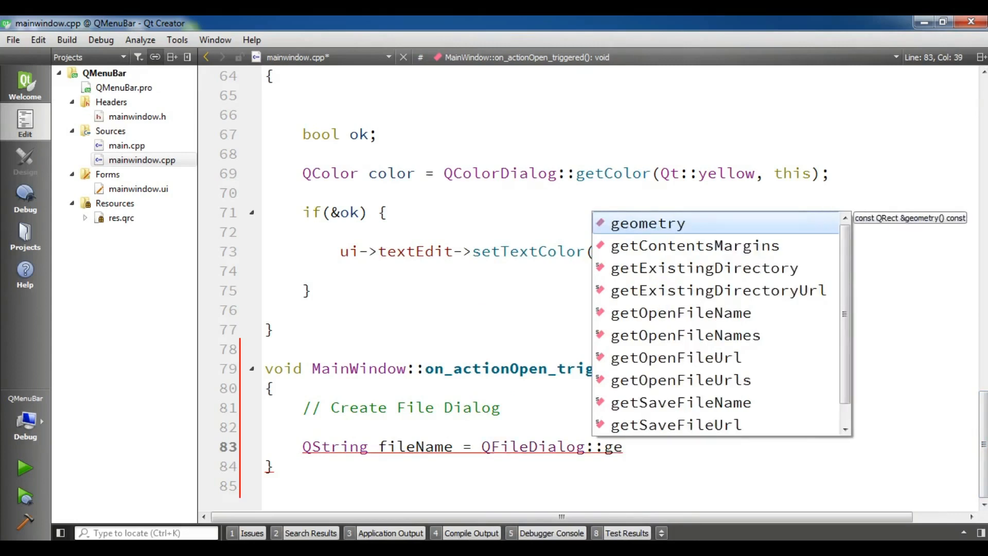
mouse_move(679, 313)
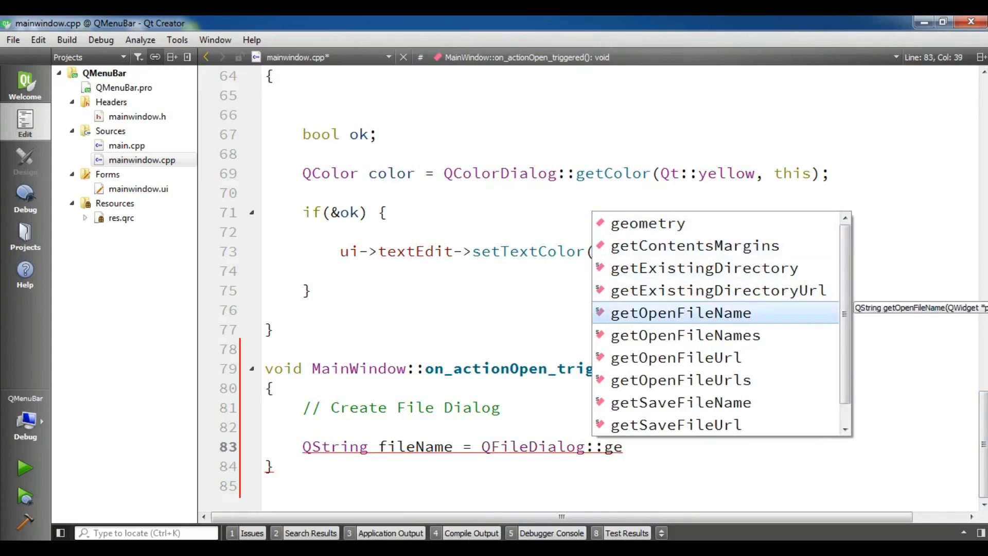
key(Down)
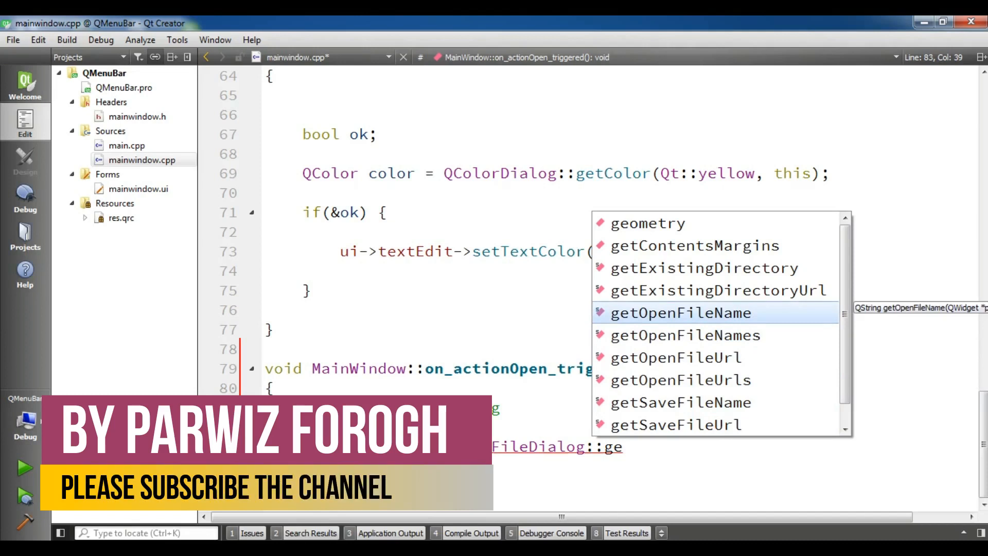
Step: Complete the getOpenFileName(this, "Open A File", "C://") call on line 83
double_click(687, 312)
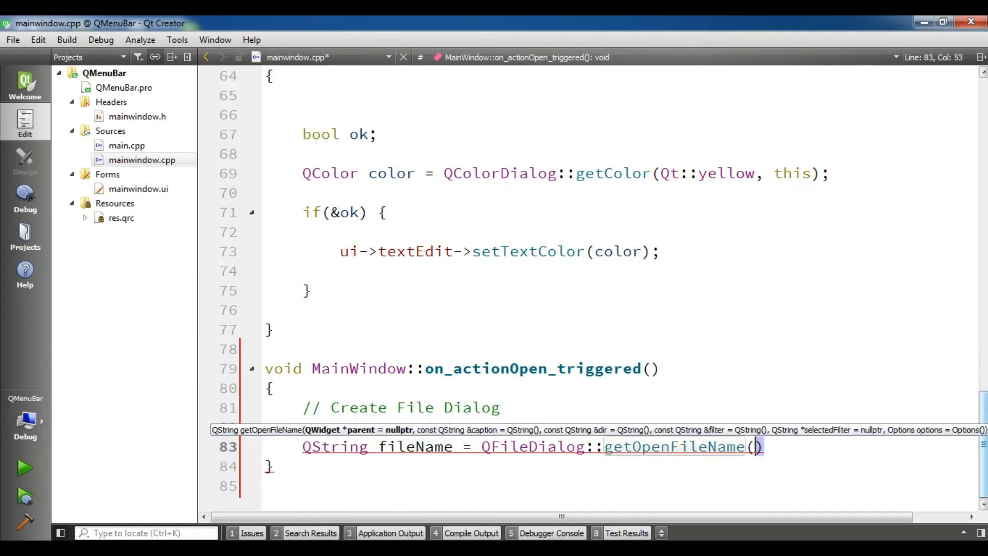
text(this)
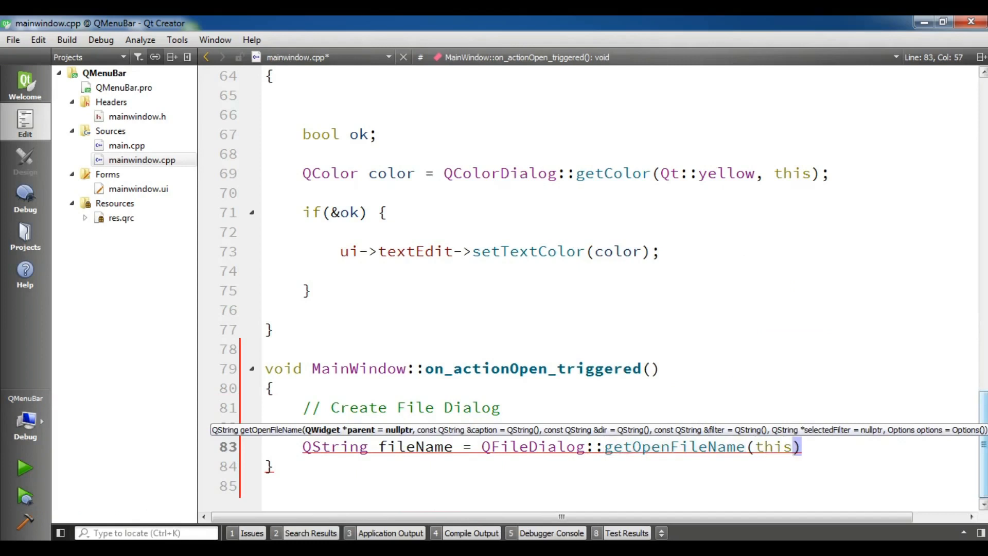
text(,)
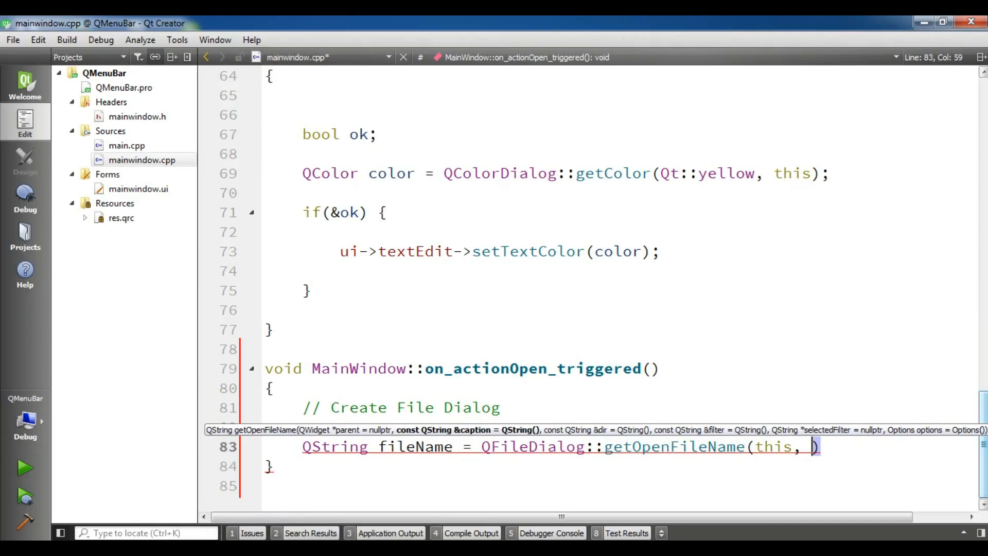
text("Open")
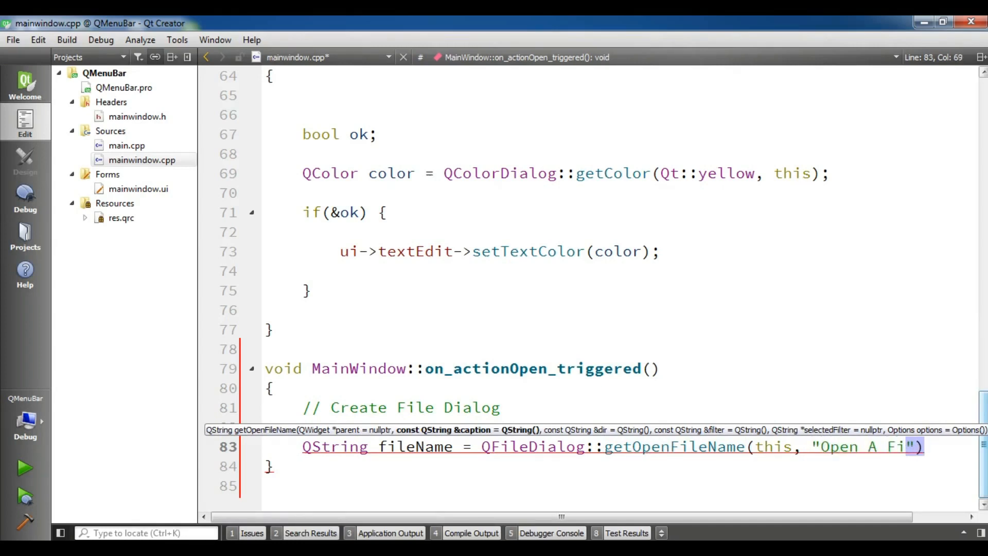
text(le)
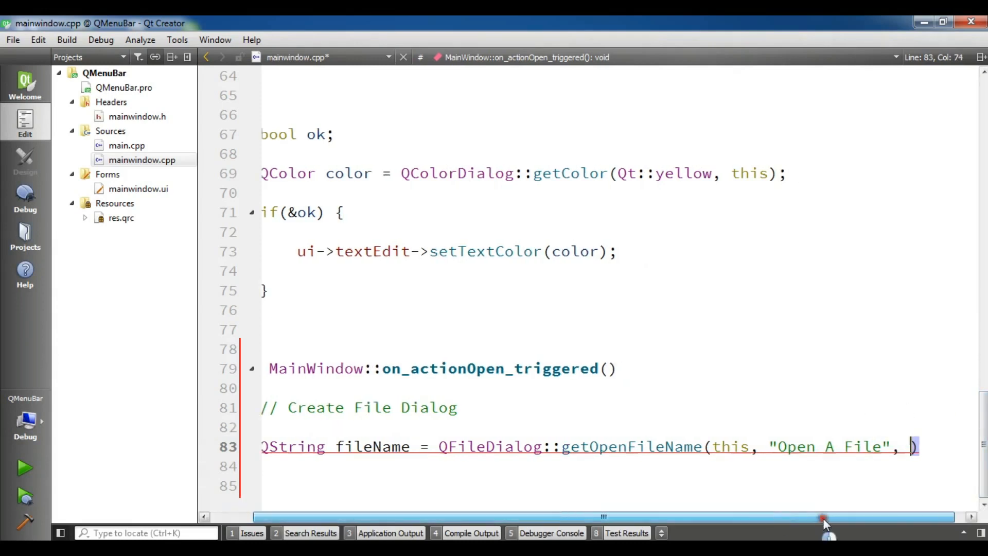
text(")
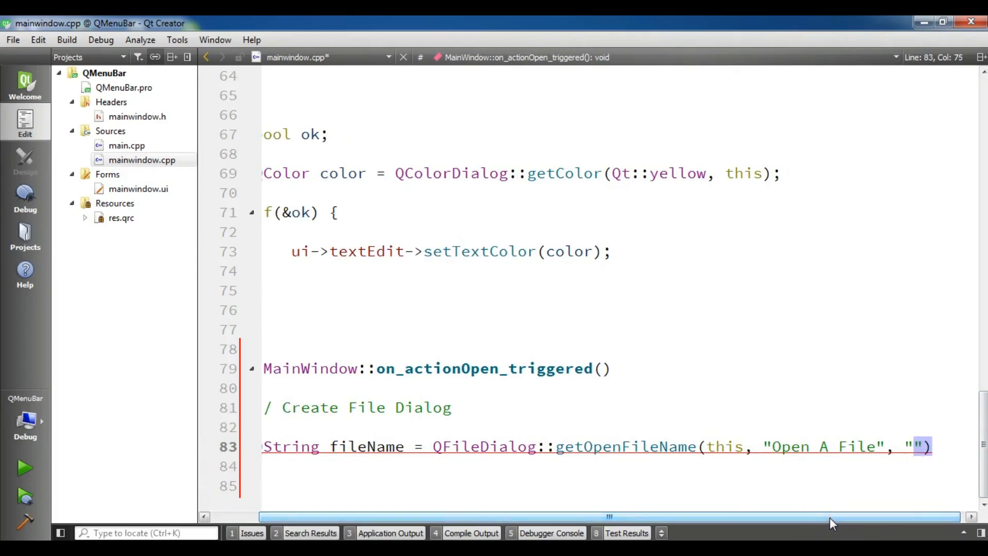
text(C://)
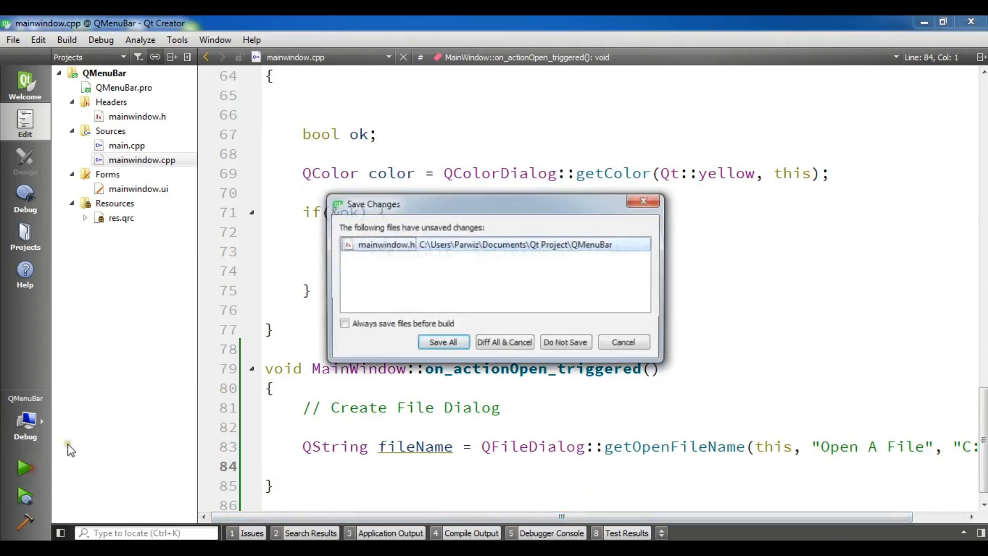
Step: Save all edited files and build the QMenuBar project
click(443, 342)
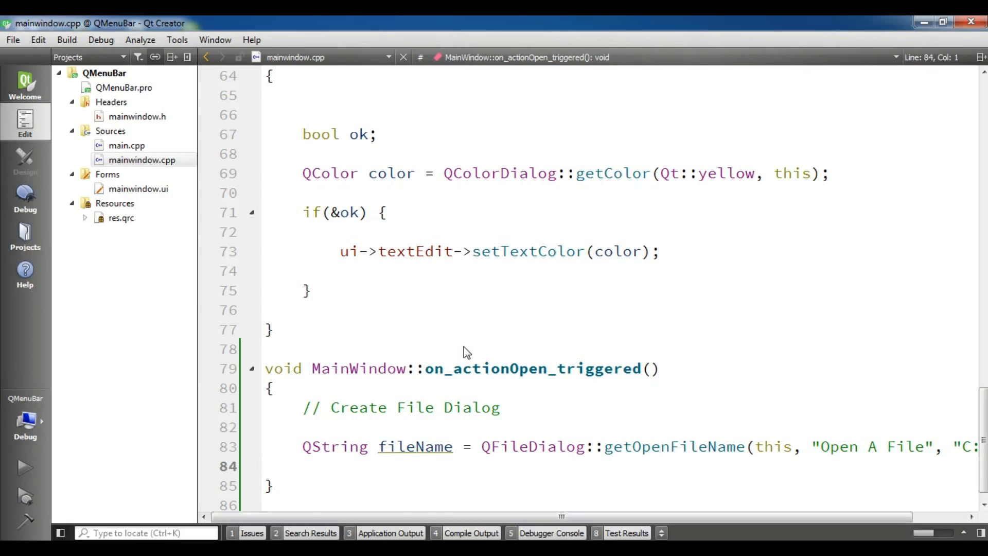
click(266, 466)
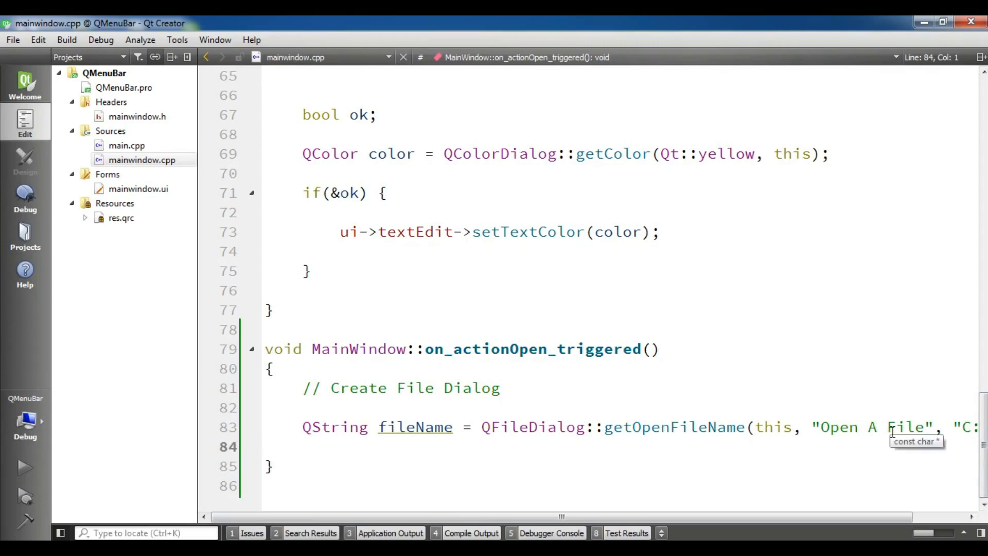
click(265, 446)
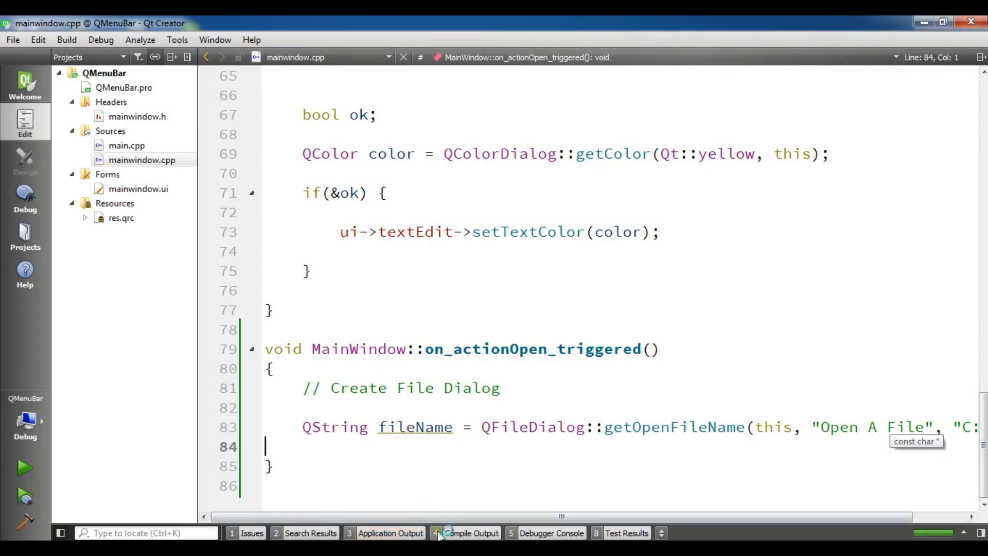
Step: Run the app and test File > Open, which shows the 'Open A File' dialog, then close it
click(25, 468)
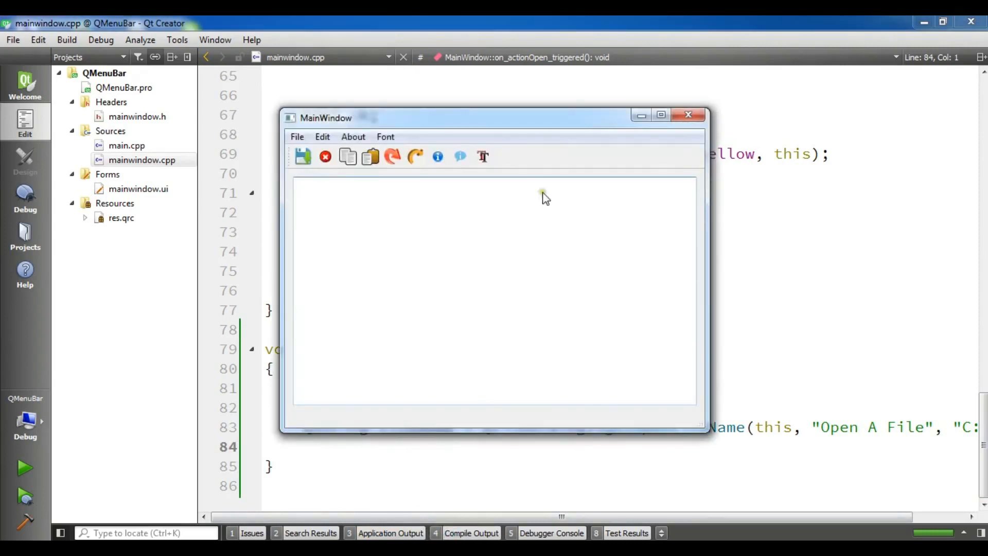
click(297, 137)
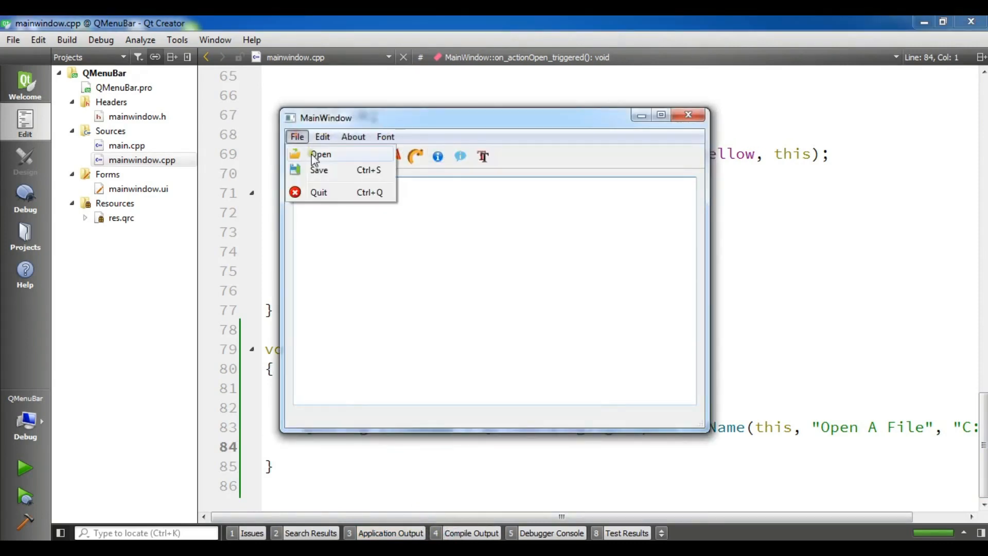
click(320, 155)
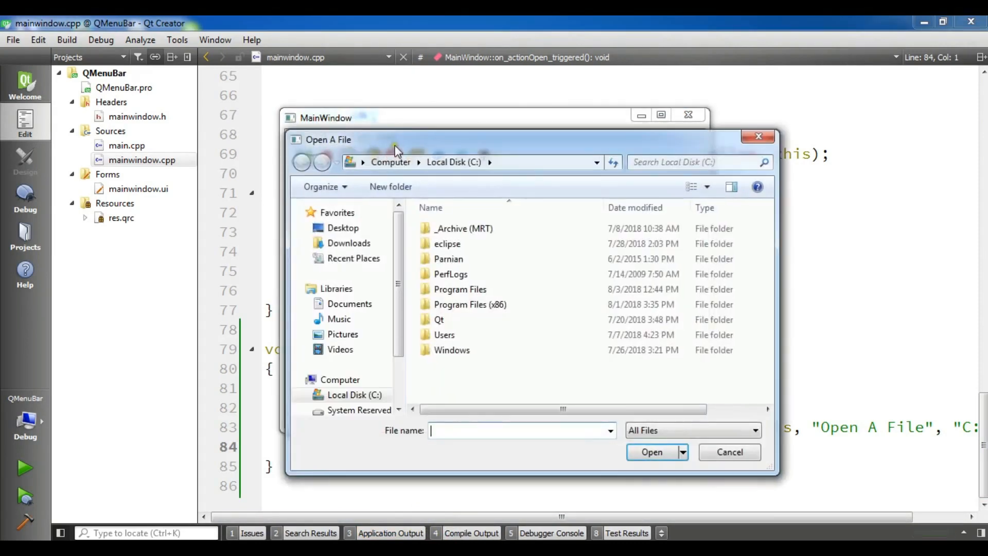
drag(396, 139, 517, 138)
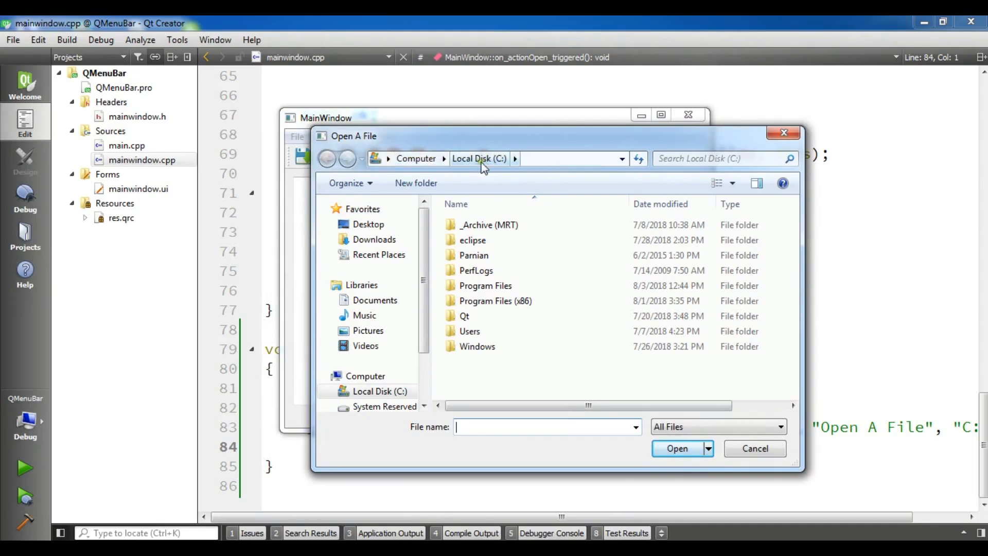
mouse_move(783, 133)
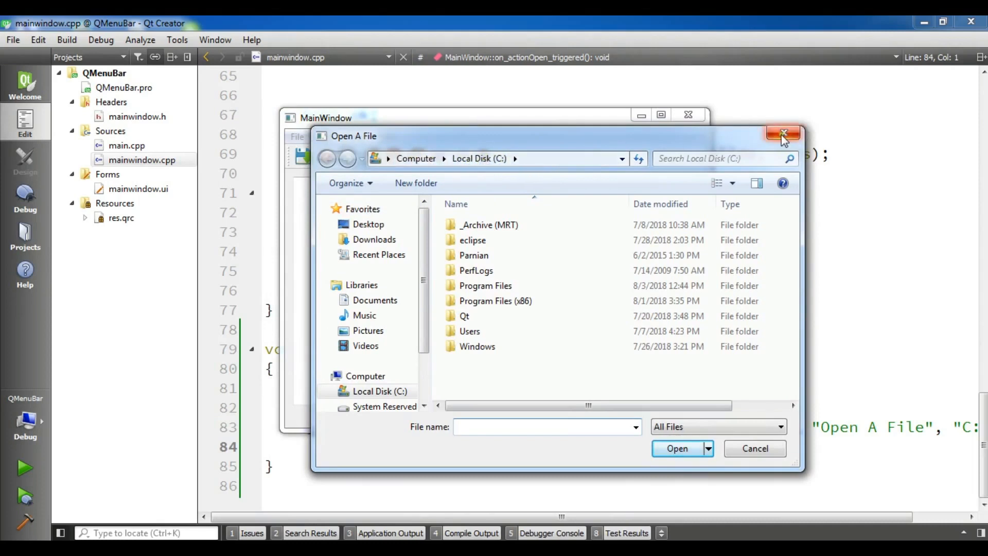
click(783, 133)
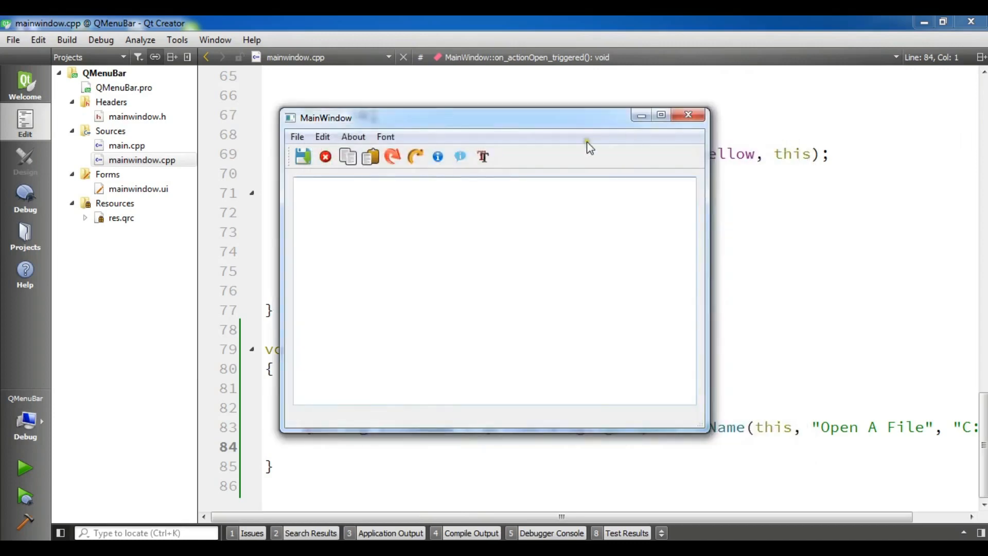
click(299, 186)
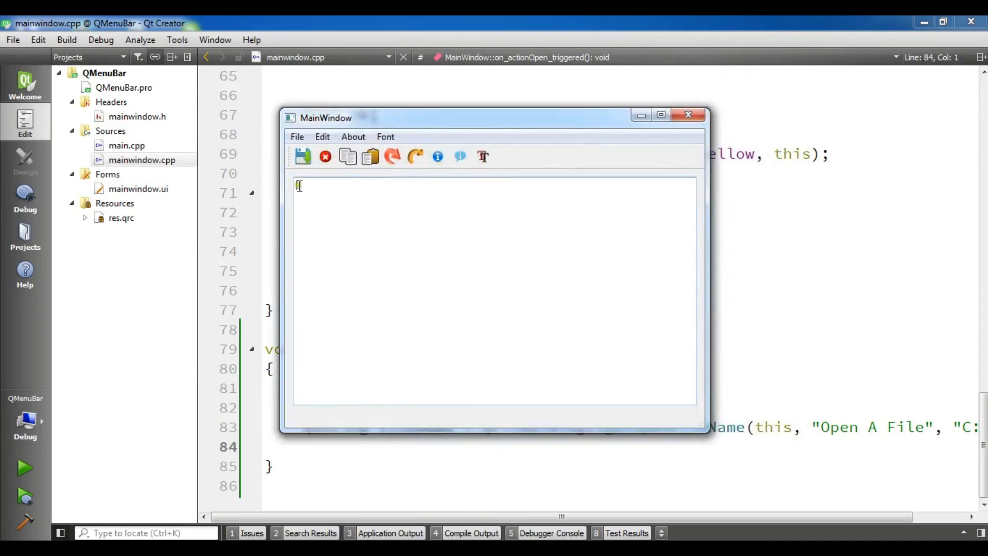
mouse_move(320, 211)
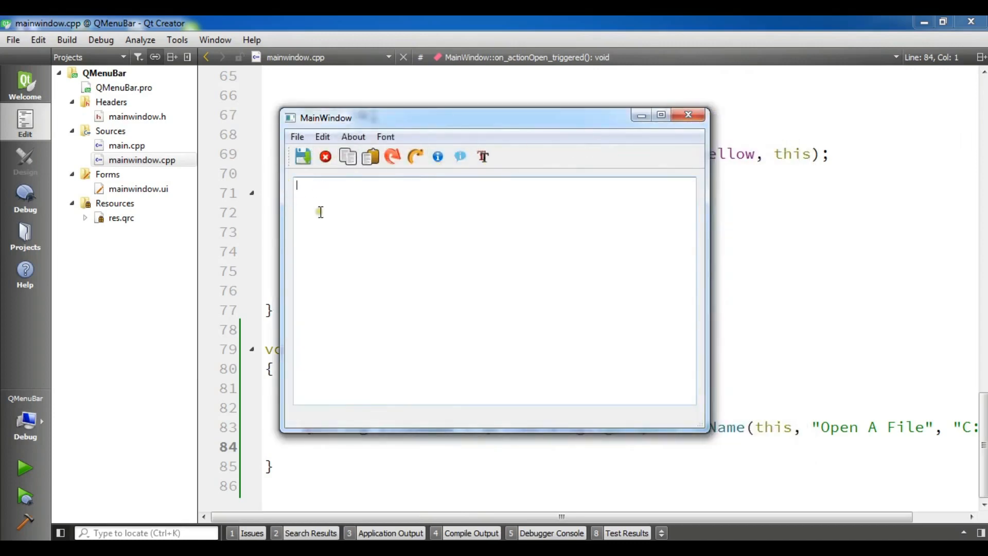
click(688, 115)
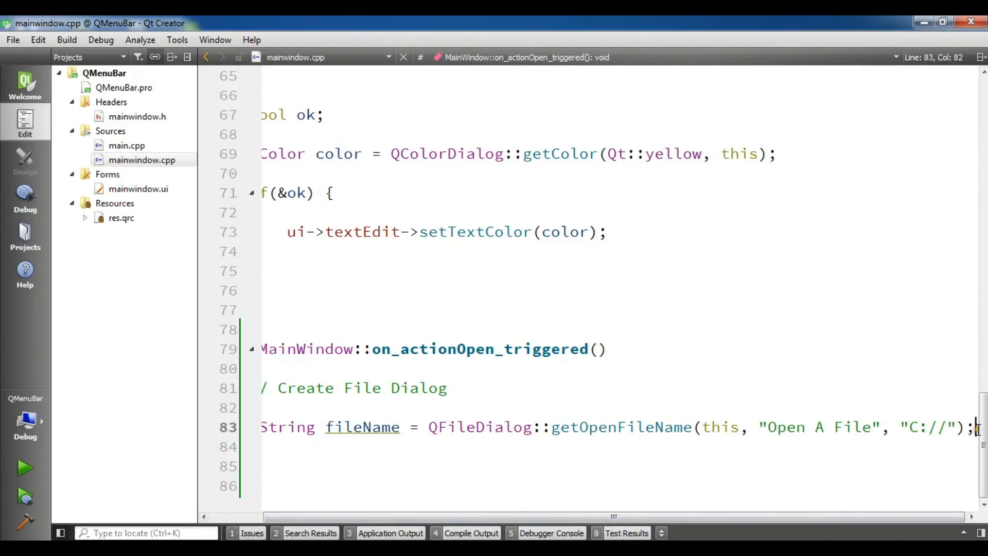
Step: Add ui->textEdit->setText(fileName); on line 84
text(ui->textEdit->setText();)
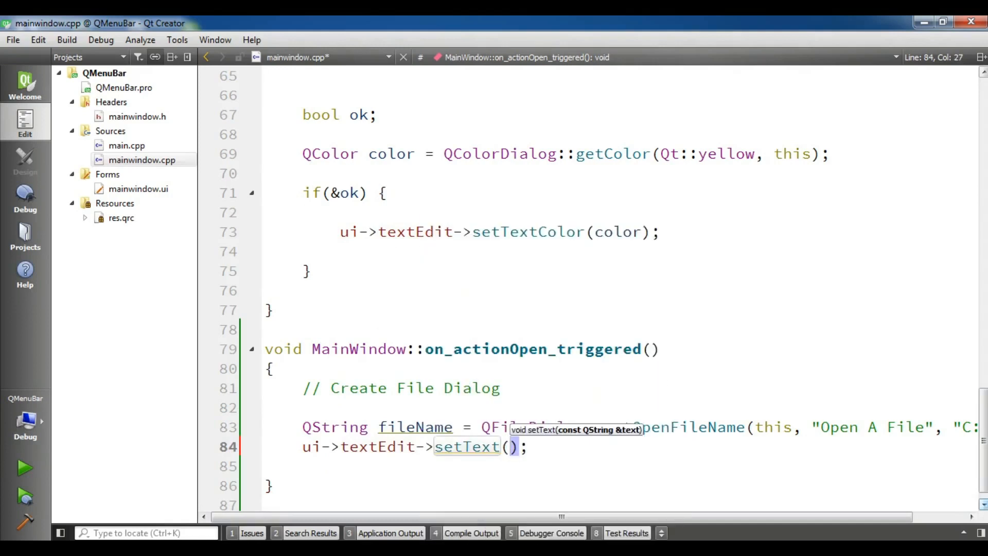
text(fileName)
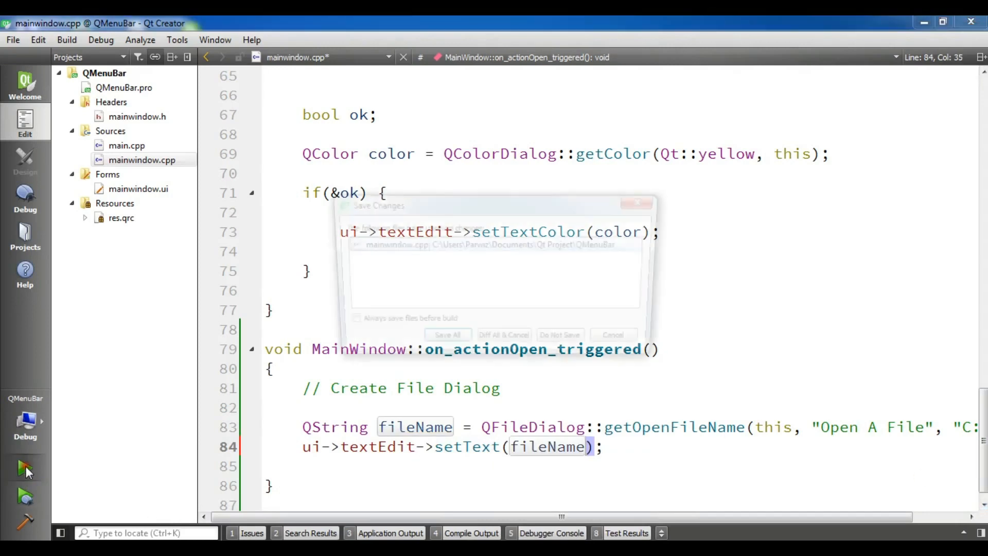
Step: Save, run the app, and open xamrin.txt from the Desktop to show its path
click(447, 334)
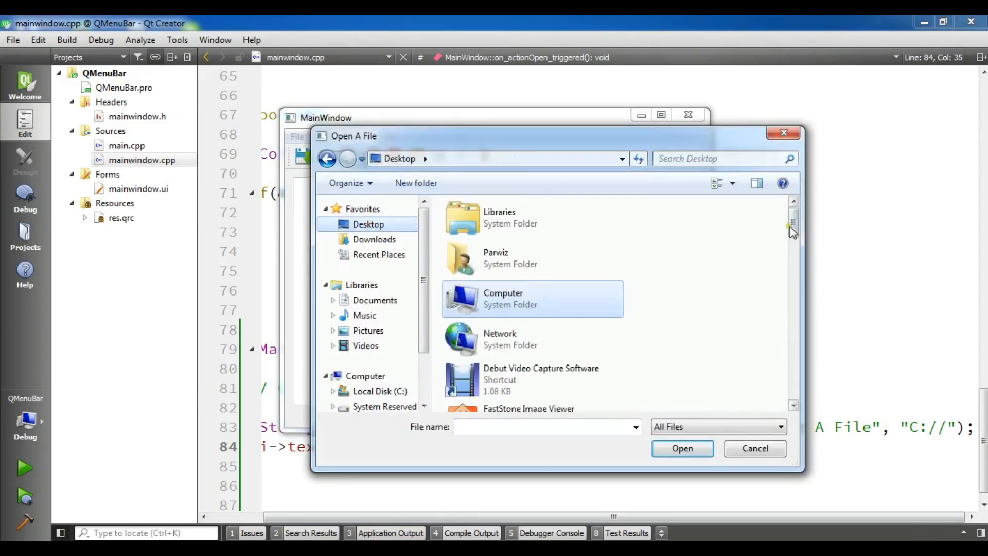
scroll(down, 3)
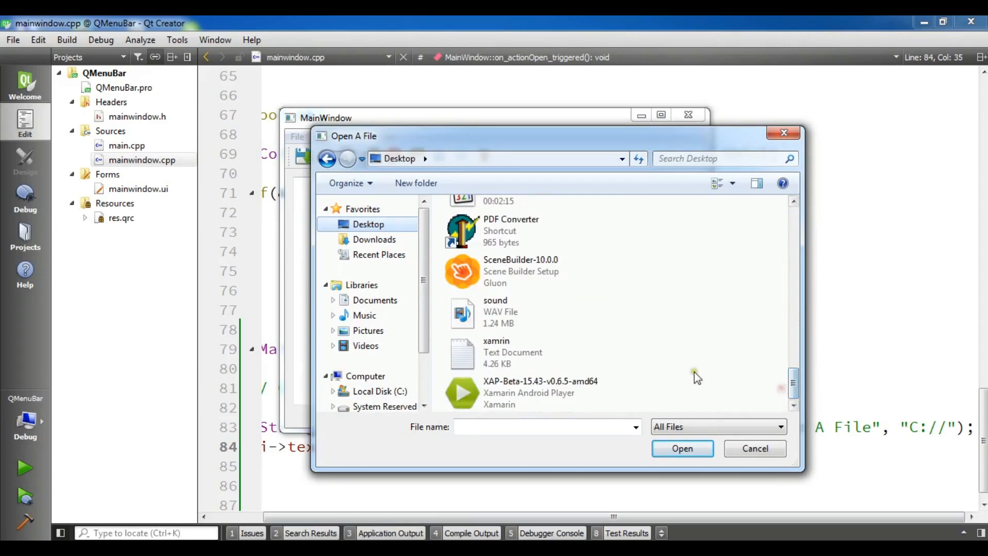
click(496, 352)
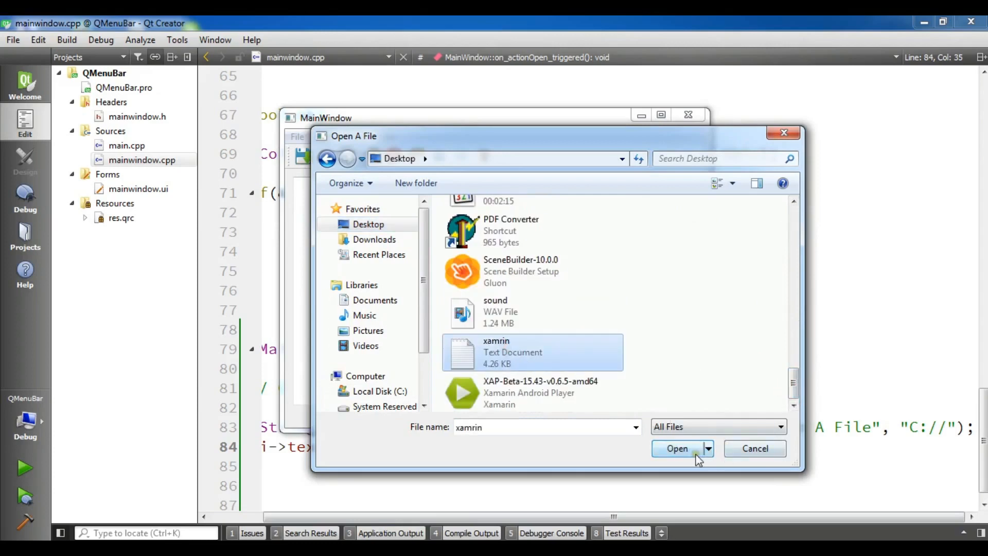
click(677, 448)
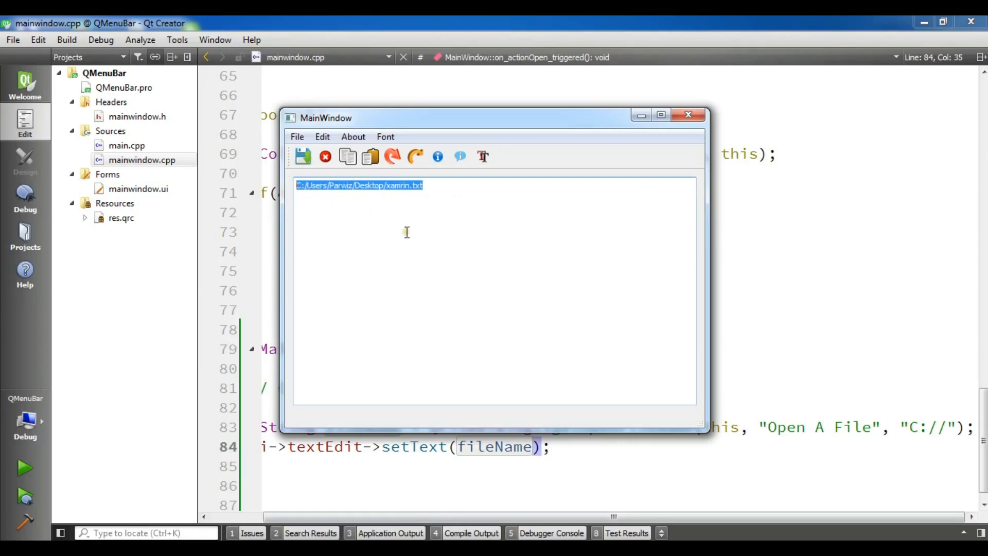
Step: Set the path text colour to pink
click(483, 156)
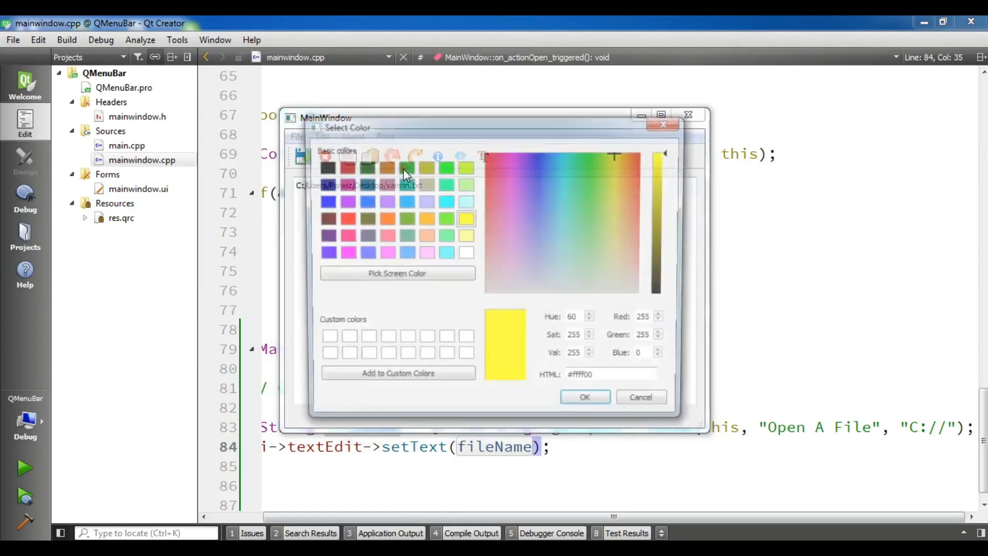
click(343, 235)
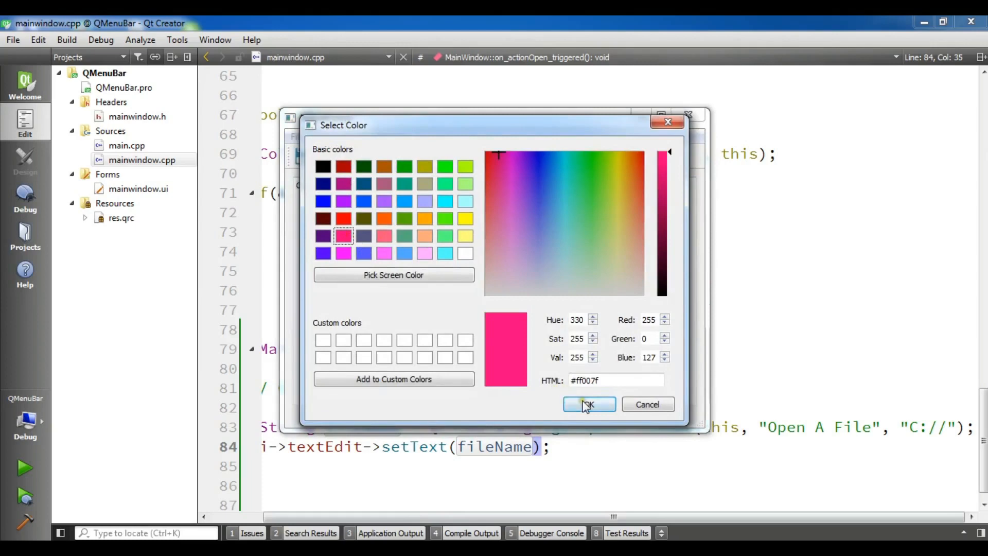
click(587, 404)
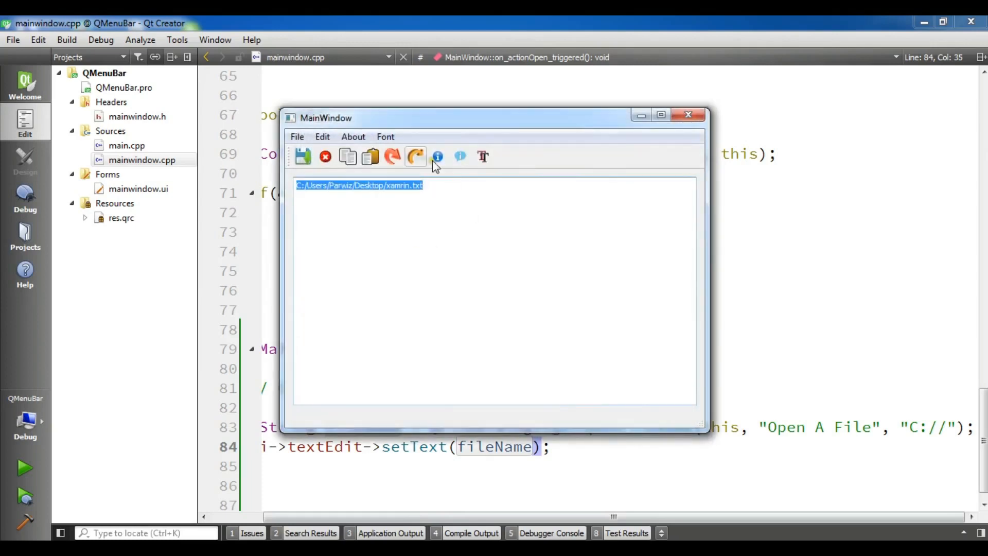
Step: Make the path text bold through the app's Font dialog
click(385, 137)
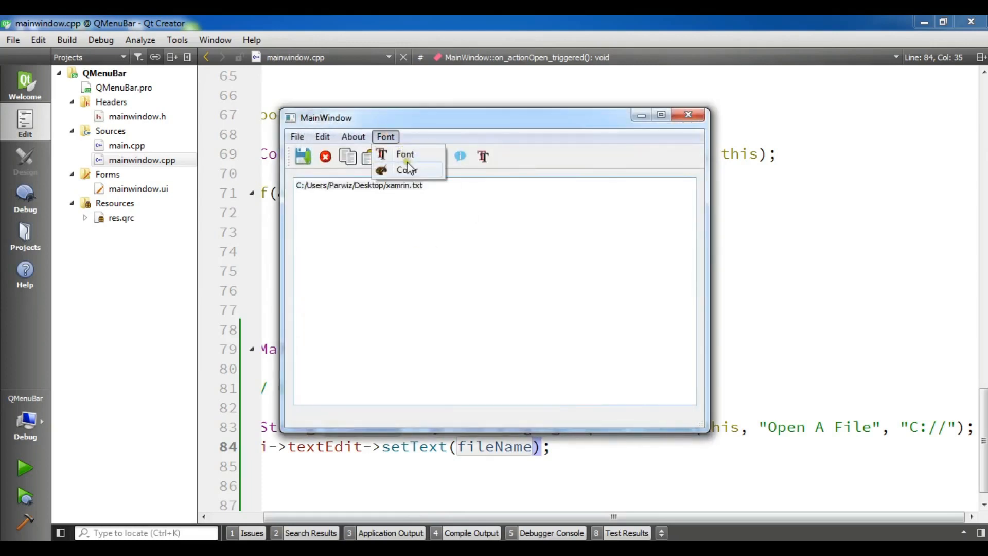
click(407, 170)
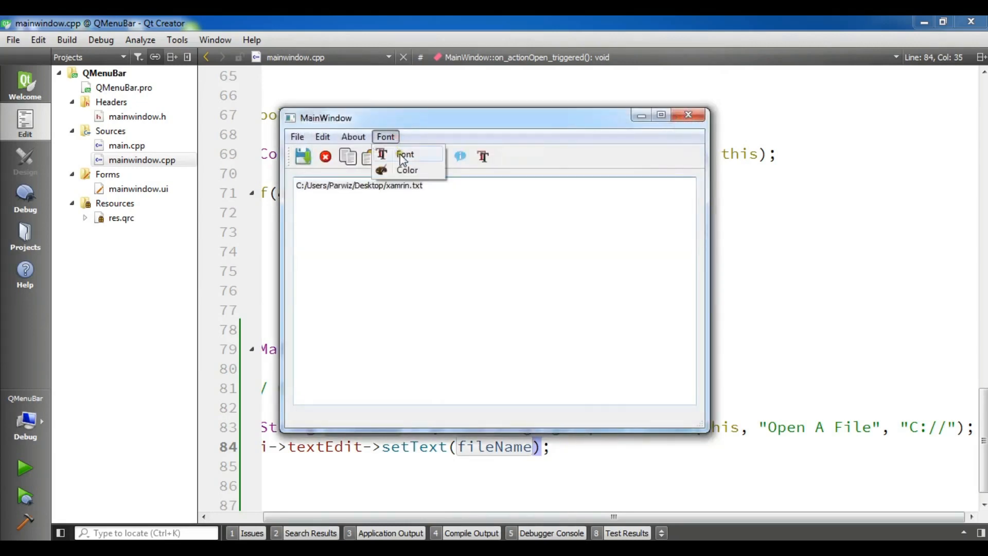
click(404, 155)
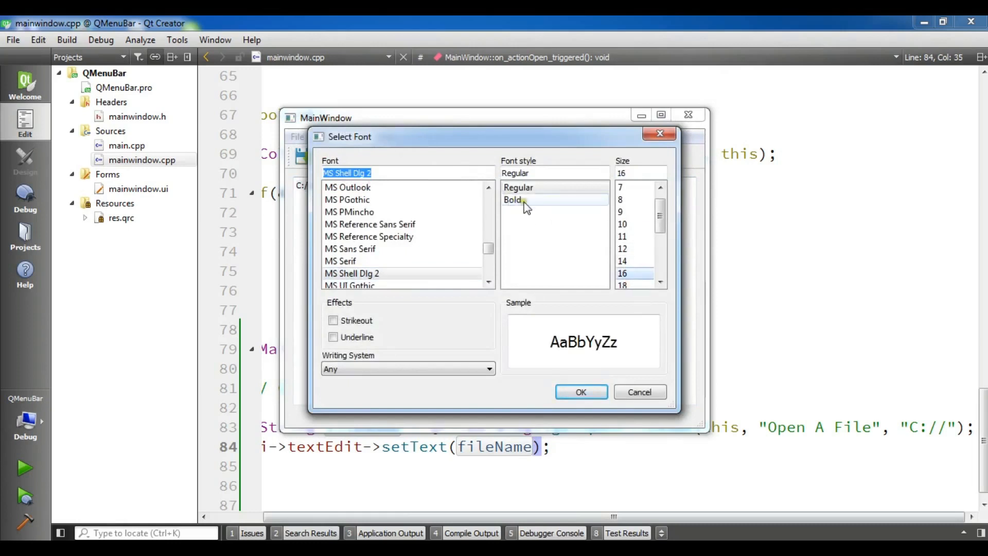
click(580, 391)
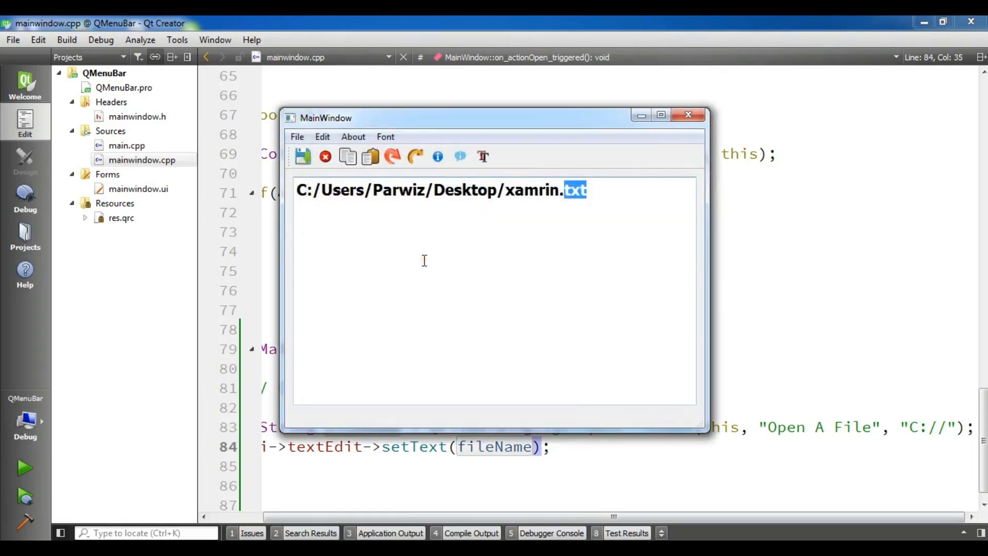